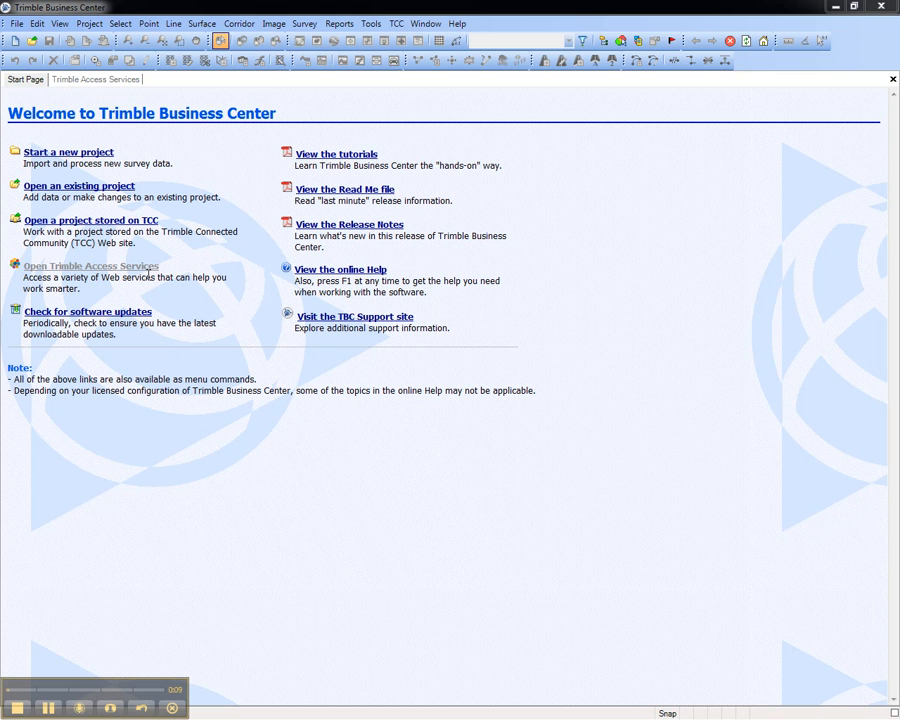
Launch Trimble Access Services from the TCC menu.
click(396, 23)
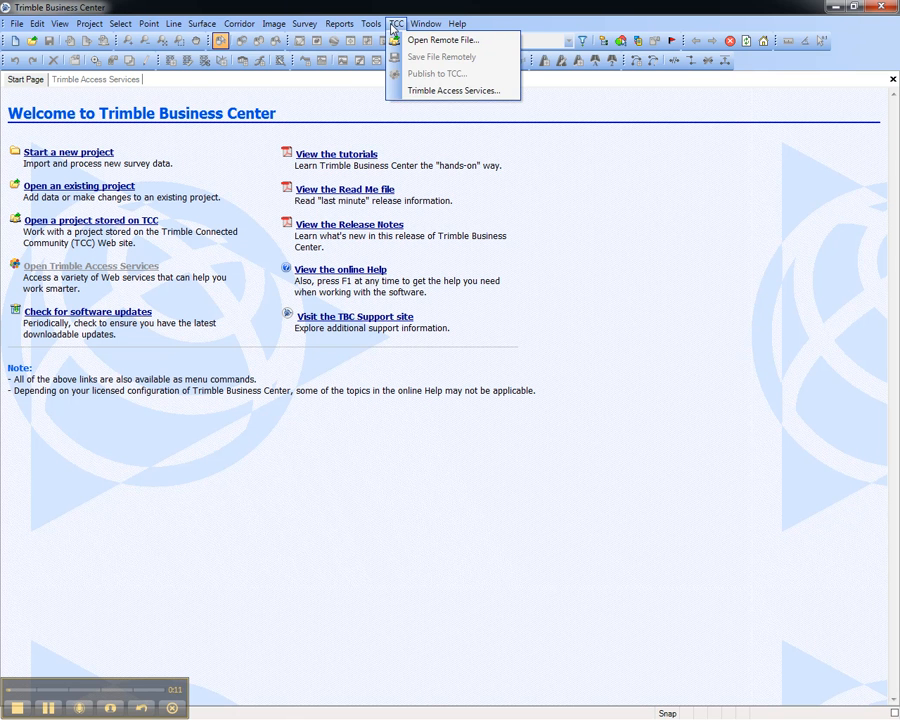
mouse_move(294, 101)
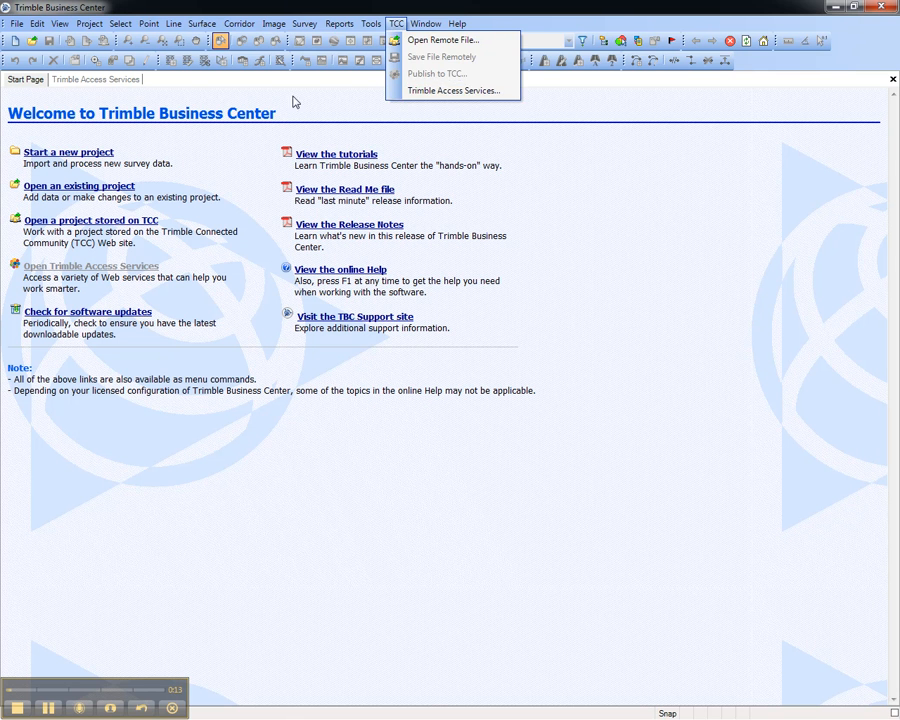
click(455, 90)
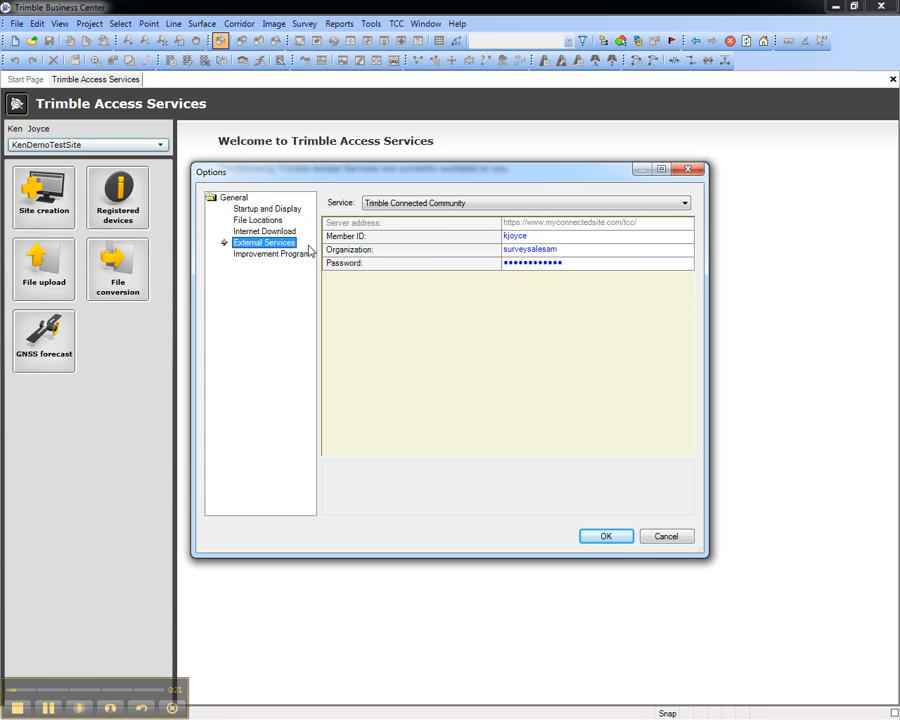
mouse_move(476, 309)
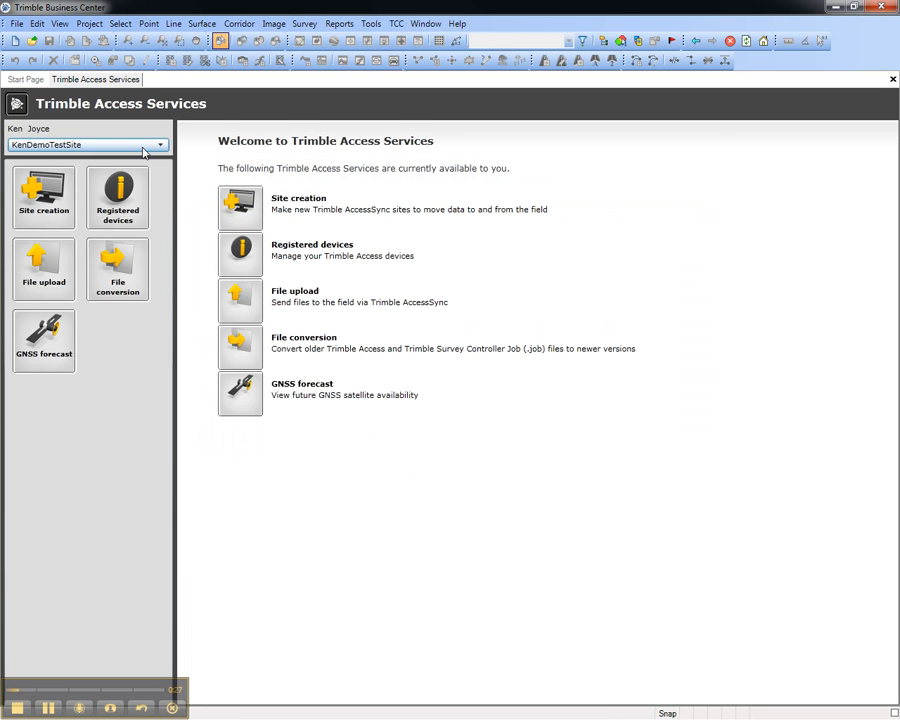
Open the File upload page in Access Services.
click(44, 270)
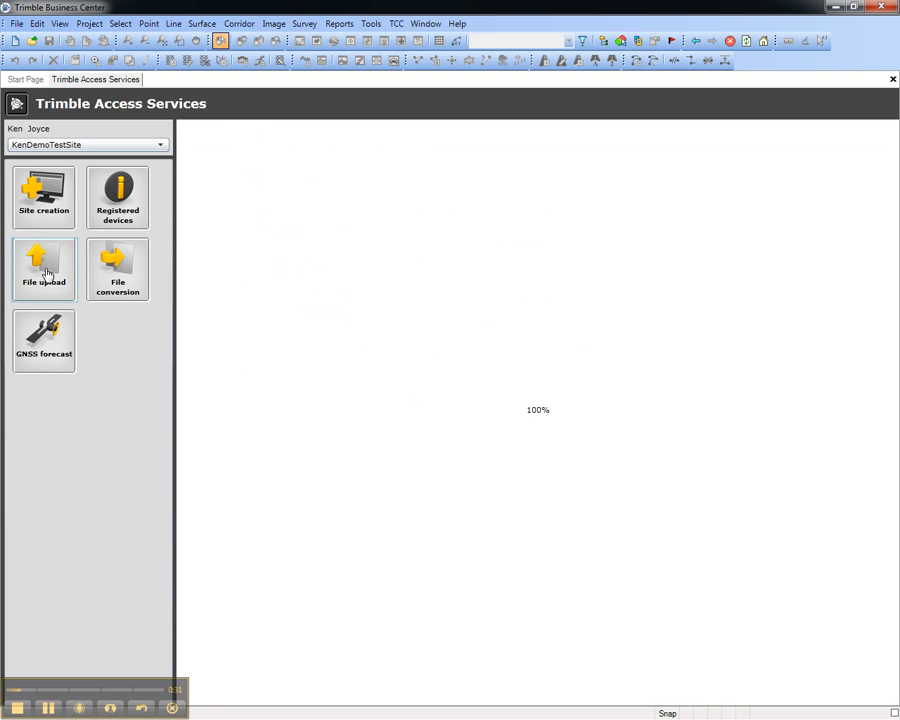
click(44, 268)
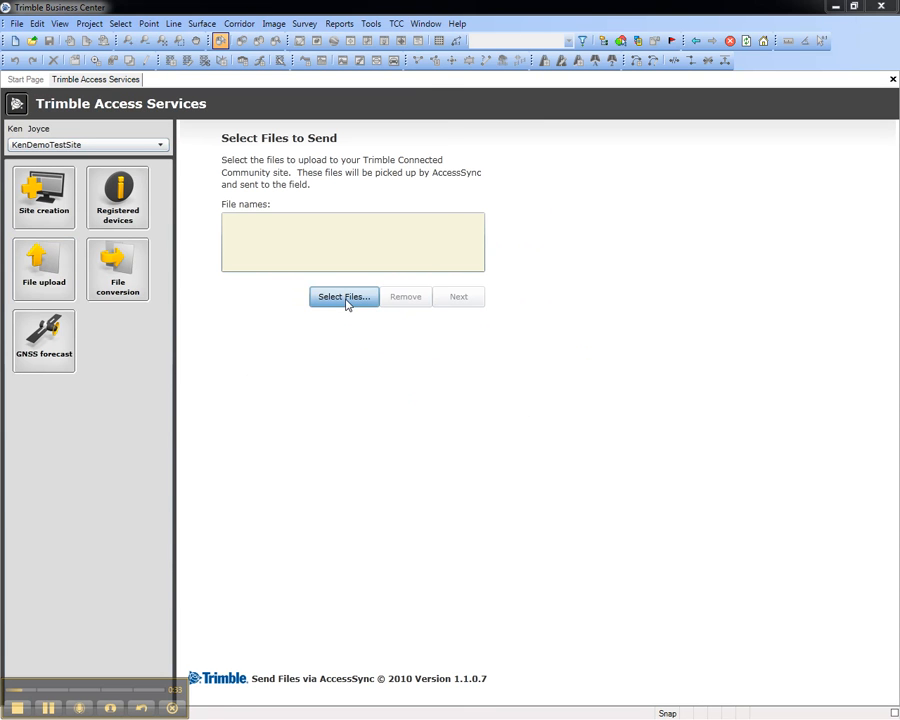
click(344, 296)
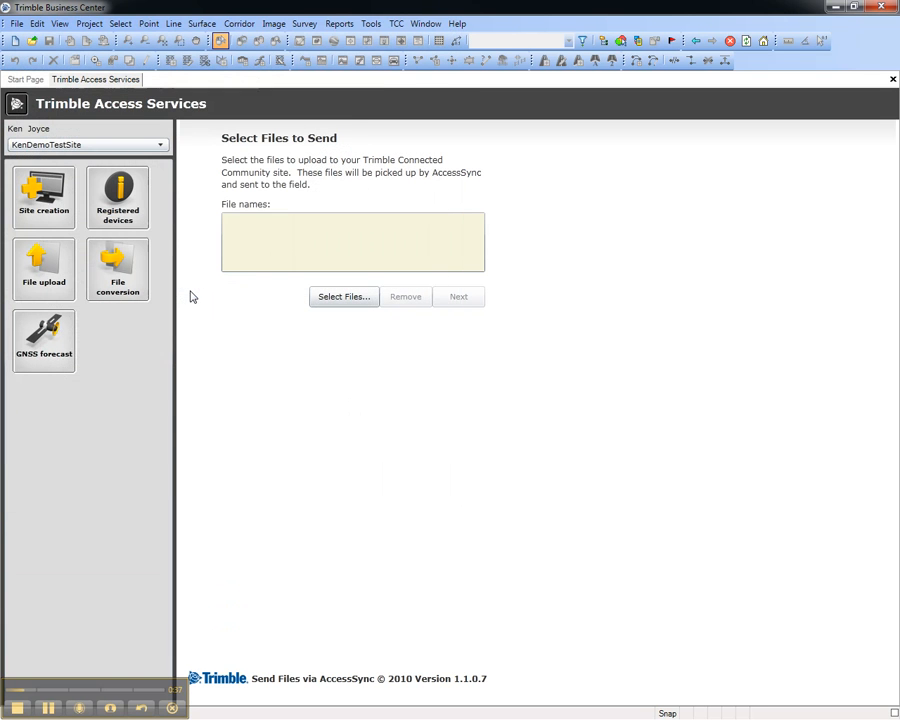
click(458, 296)
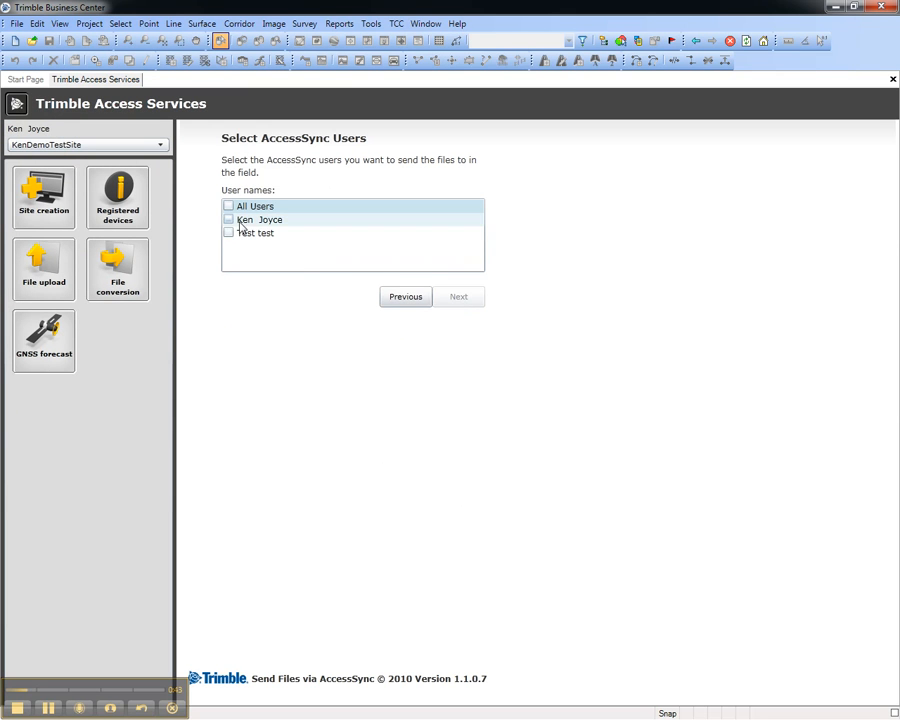
click(228, 219)
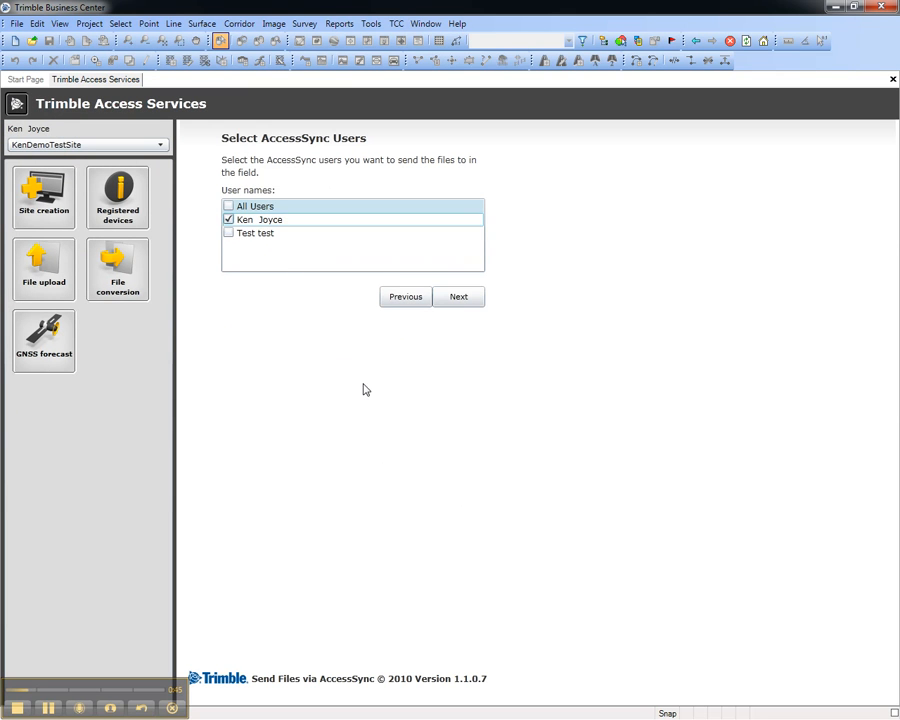
Choose System Files as the destination folder and start copying.
click(458, 296)
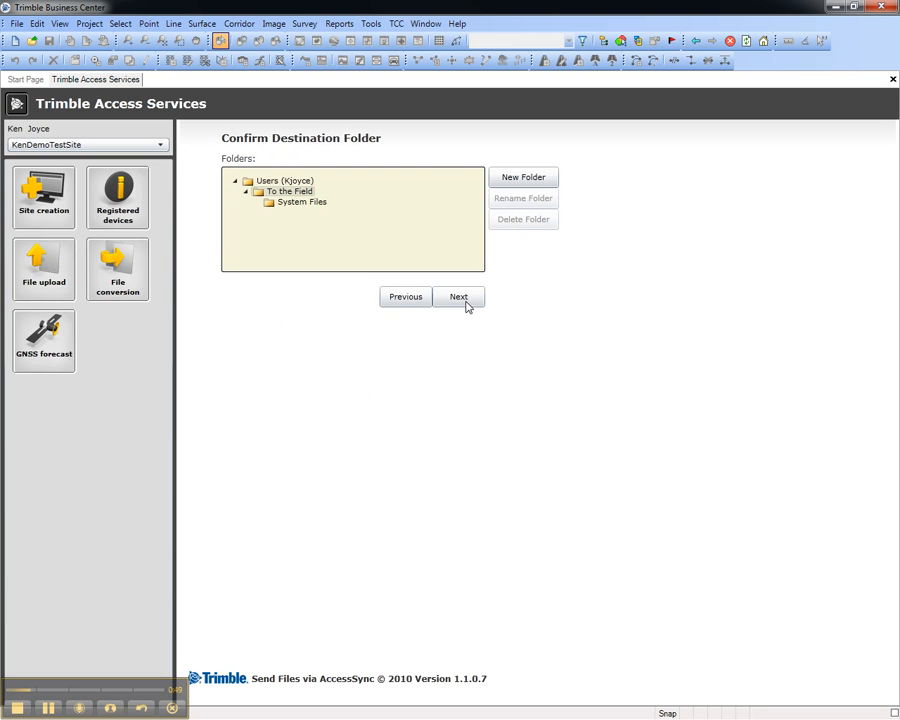
click(302, 201)
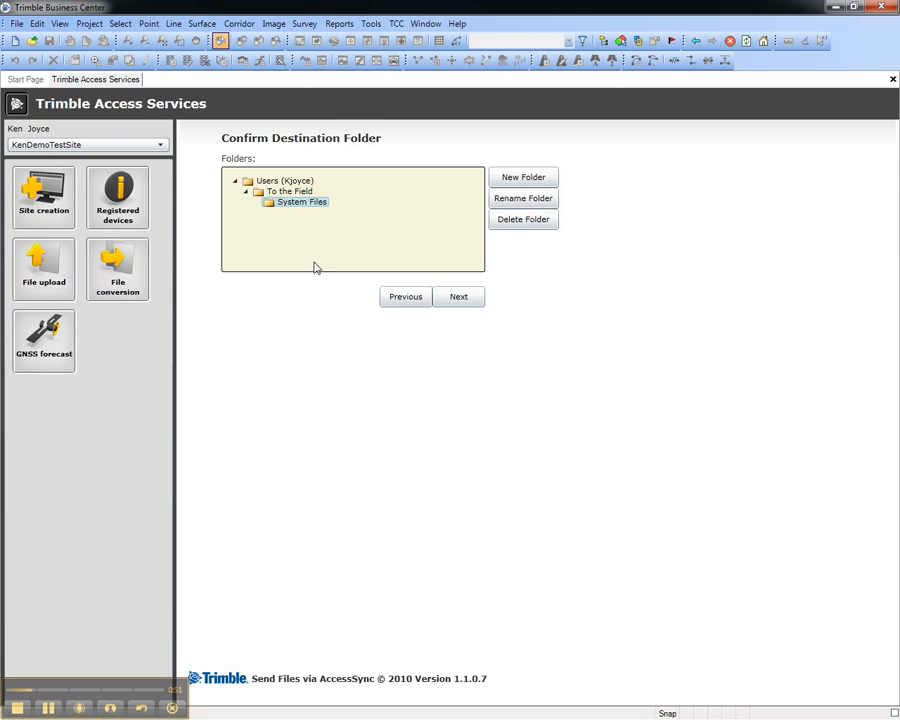
mouse_move(324, 360)
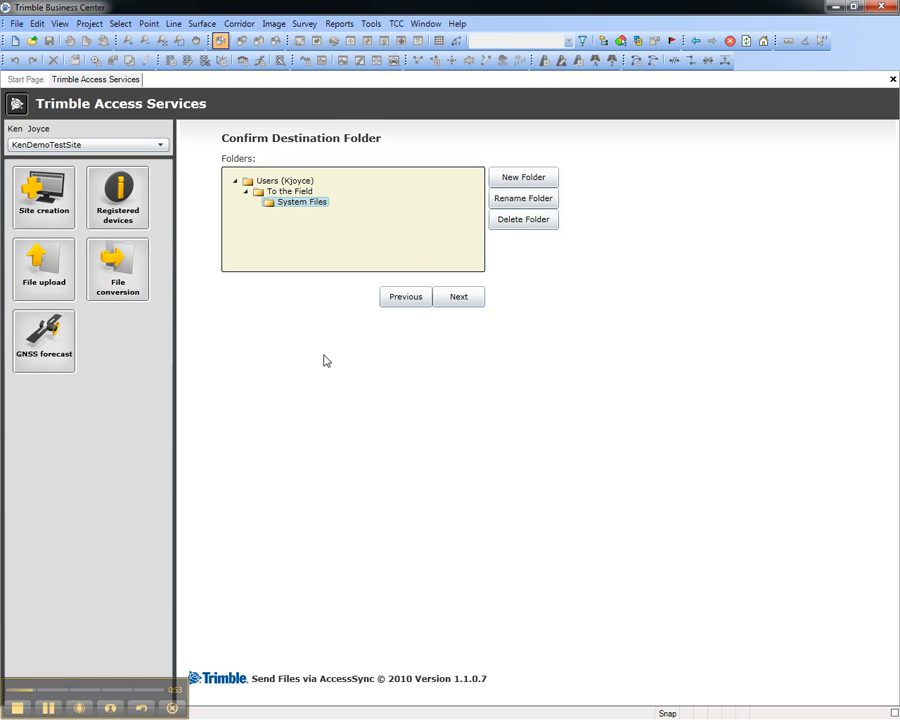
click(458, 296)
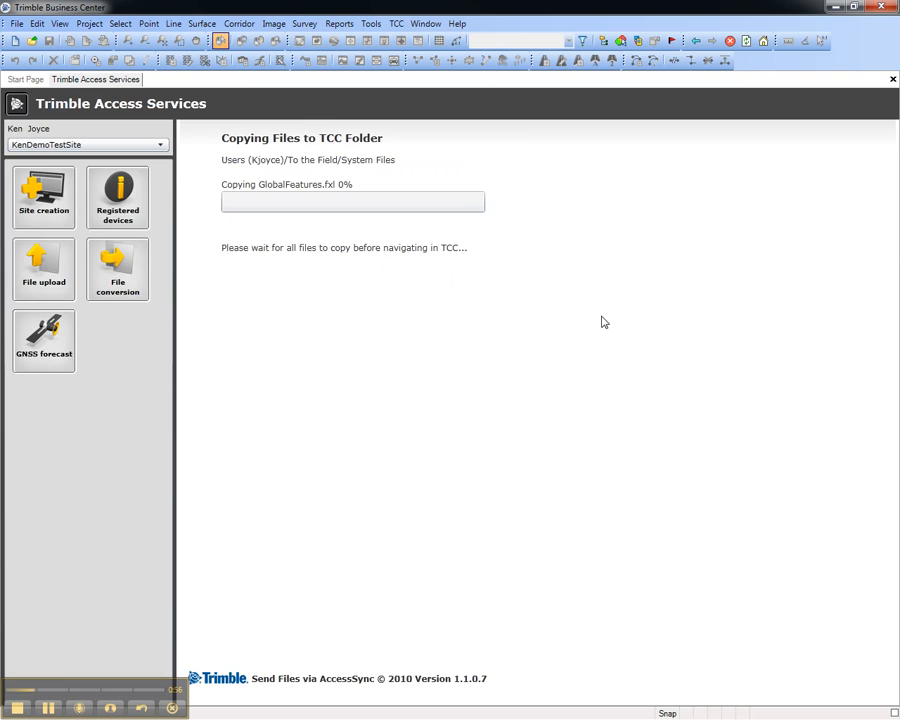